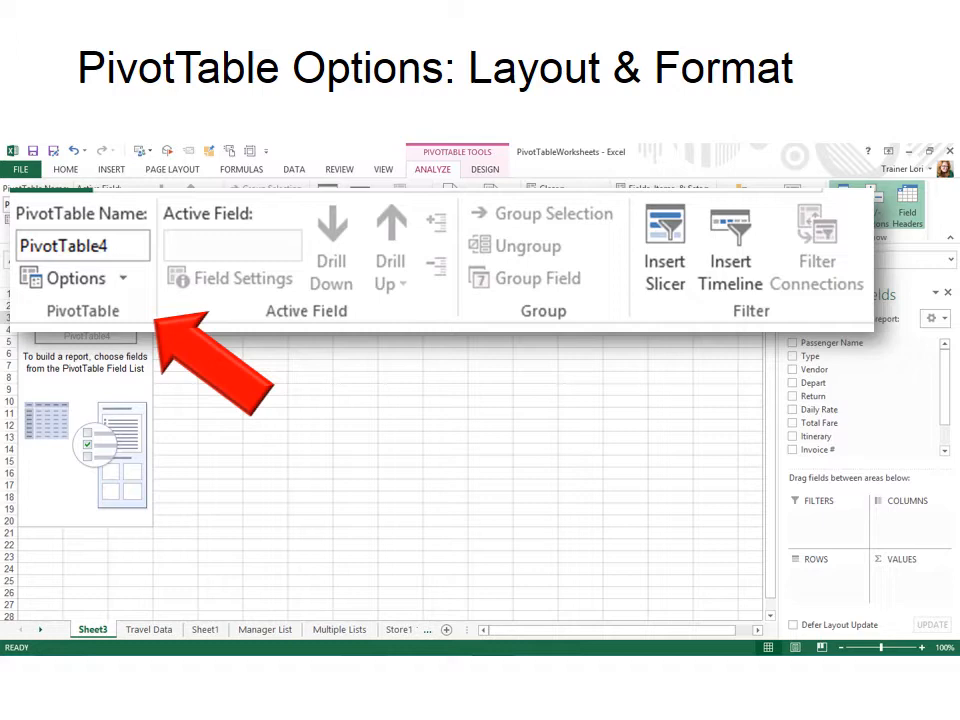
- Bring up PivotTable Options for PivotTable4 from the Analyze ribbon, showing Layout & Format
click(122, 278)
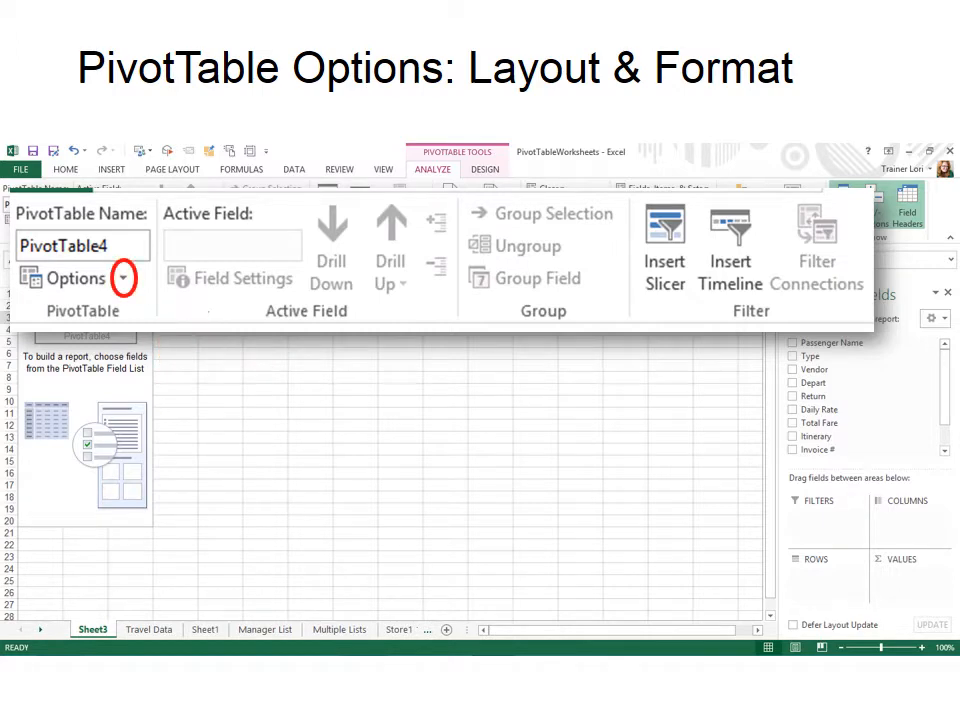
click(70, 278)
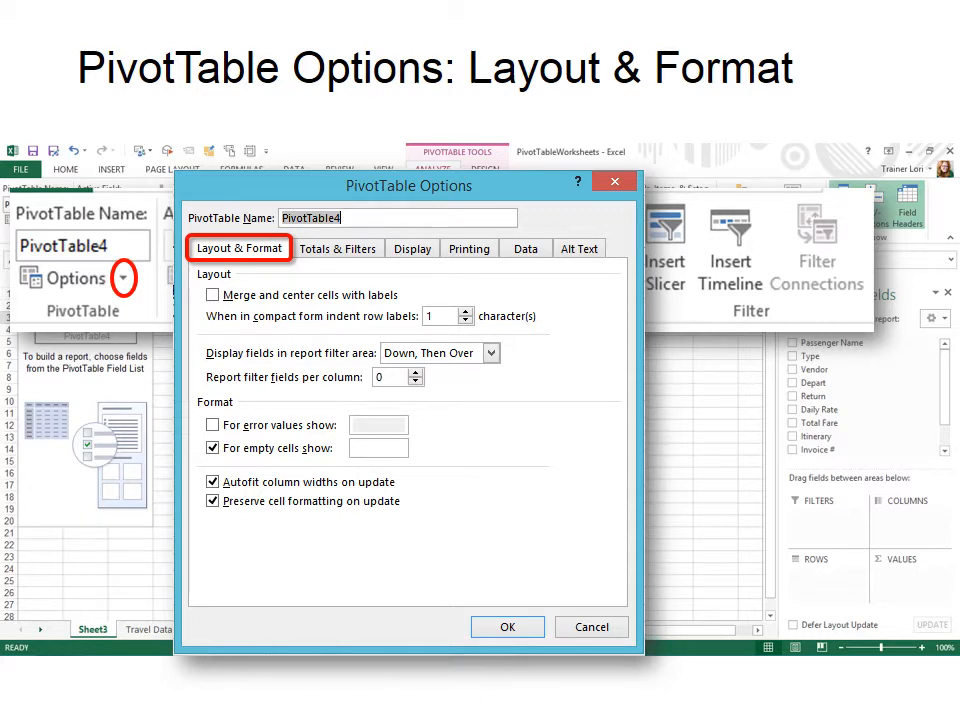
- Show the Totals & Filters settings with row and column grand totals enabled
click(336, 248)
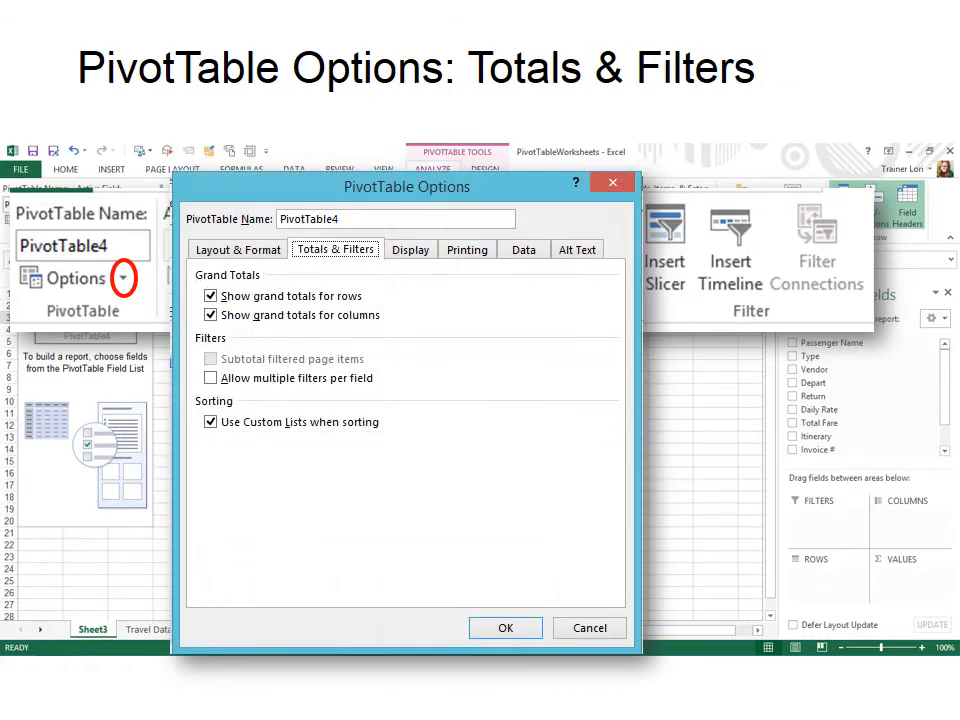
click(336, 248)
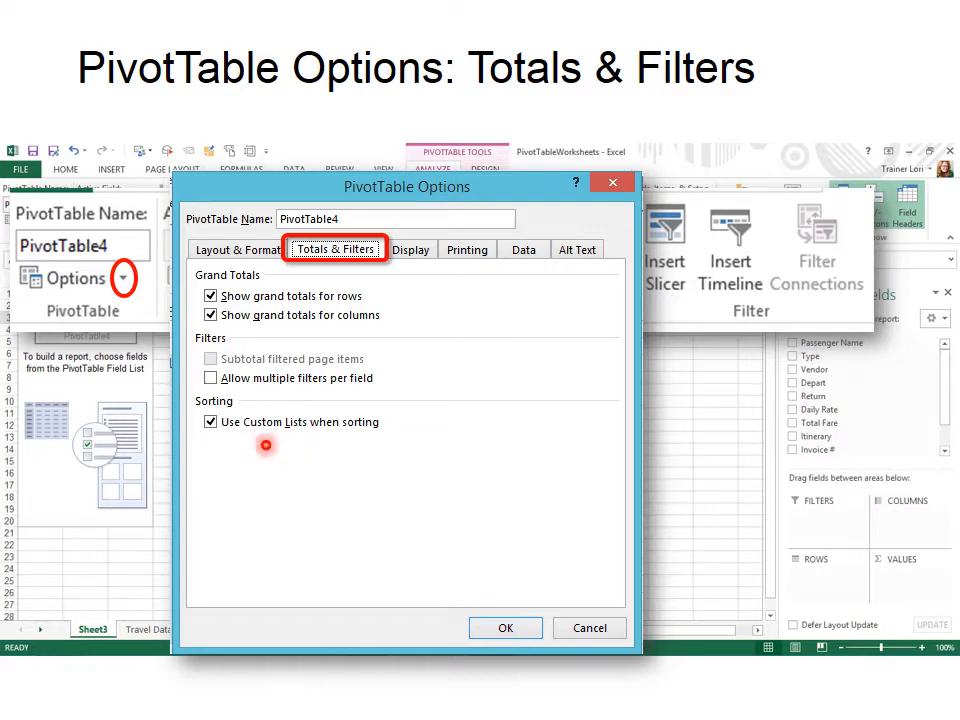
mouse_move(248, 424)
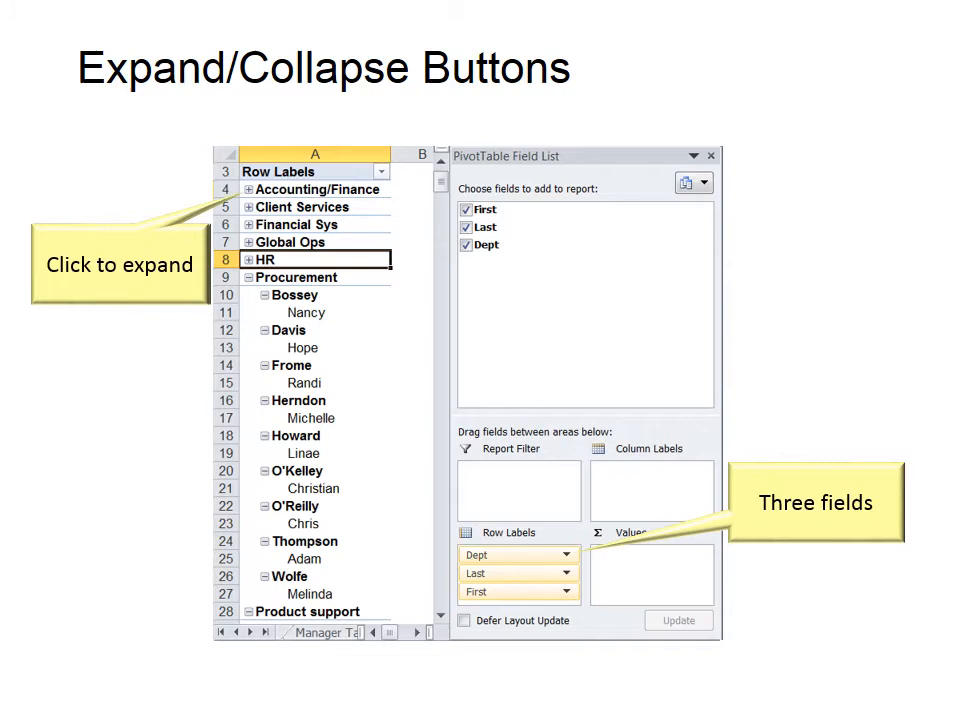
- Move to the Printing settings where row labels repeat on each printed page
click(246, 190)
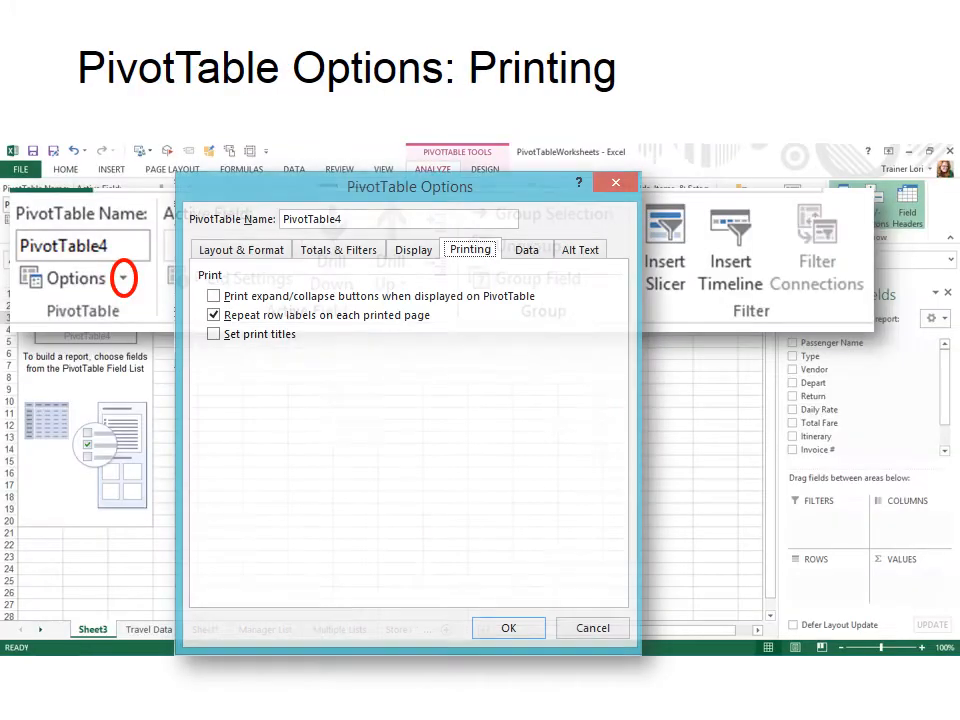
- Review the Printing and Data settings, then dismiss PivotTable Options
click(468, 248)
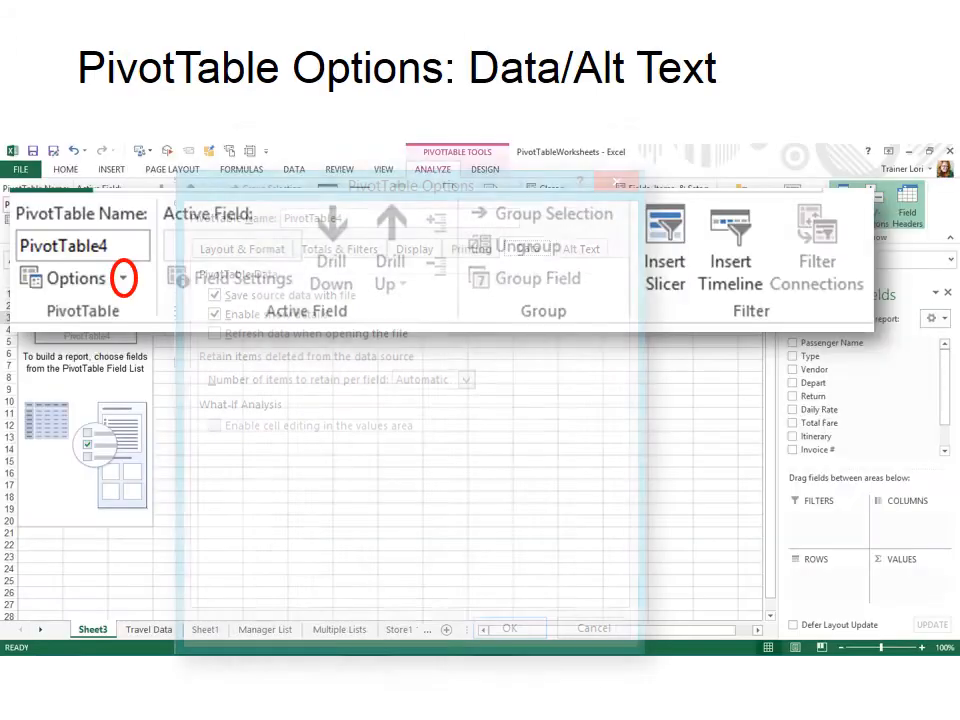
click(528, 248)
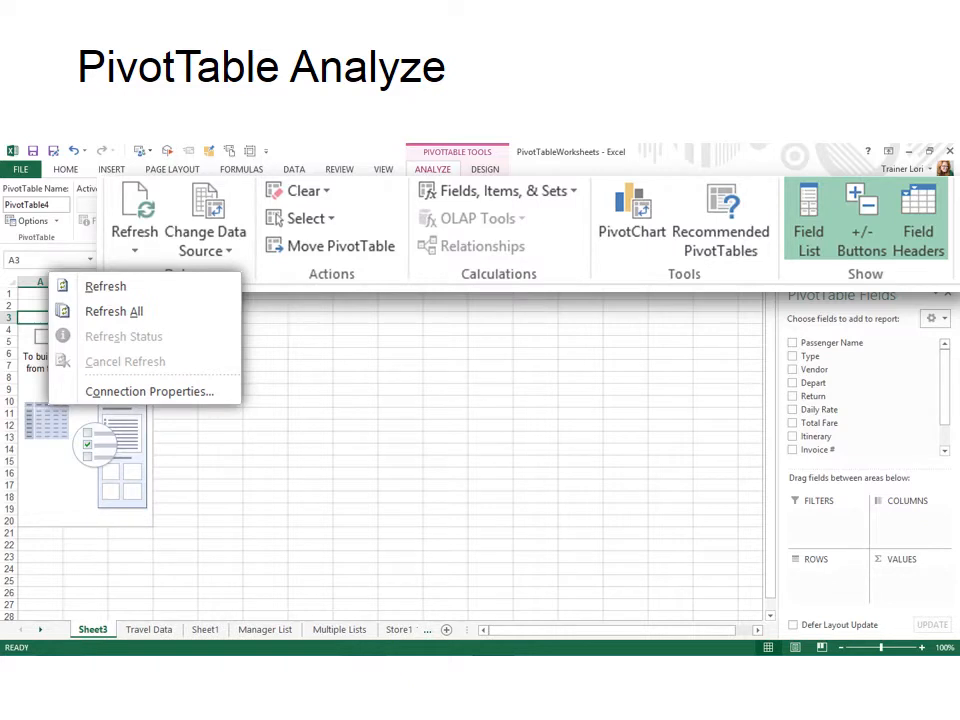
- Check the Refresh dropdown, then list the Select commands such as Labels and Values
click(204, 238)
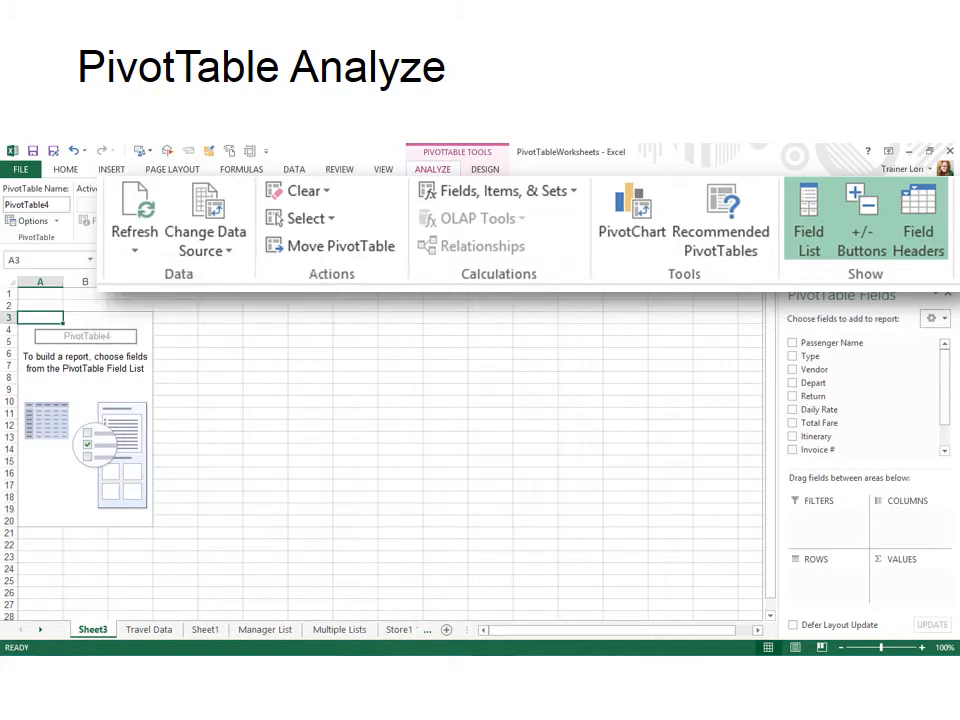
click(308, 218)
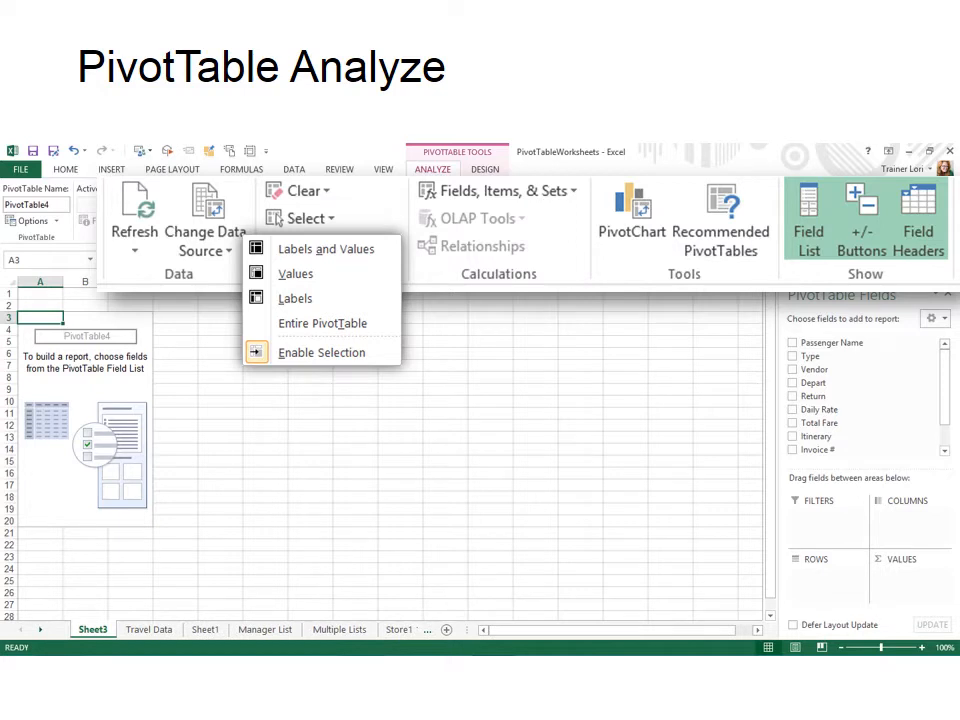
- Start Move PivotTable, then reach the calculation commands like Calculated Field and Solve Order
click(332, 246)
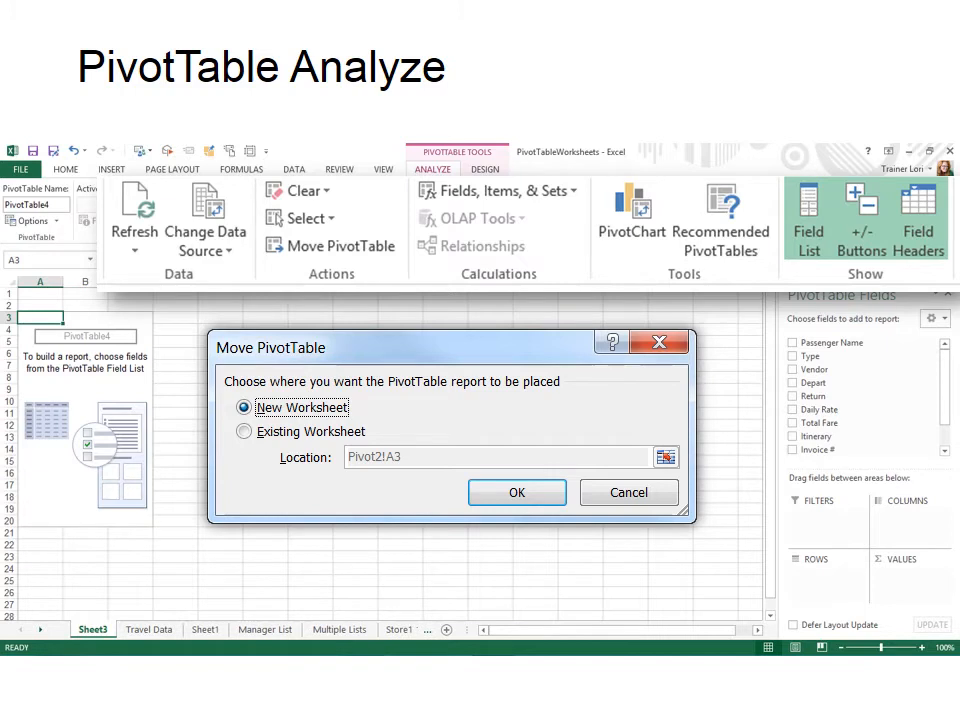
click(496, 192)
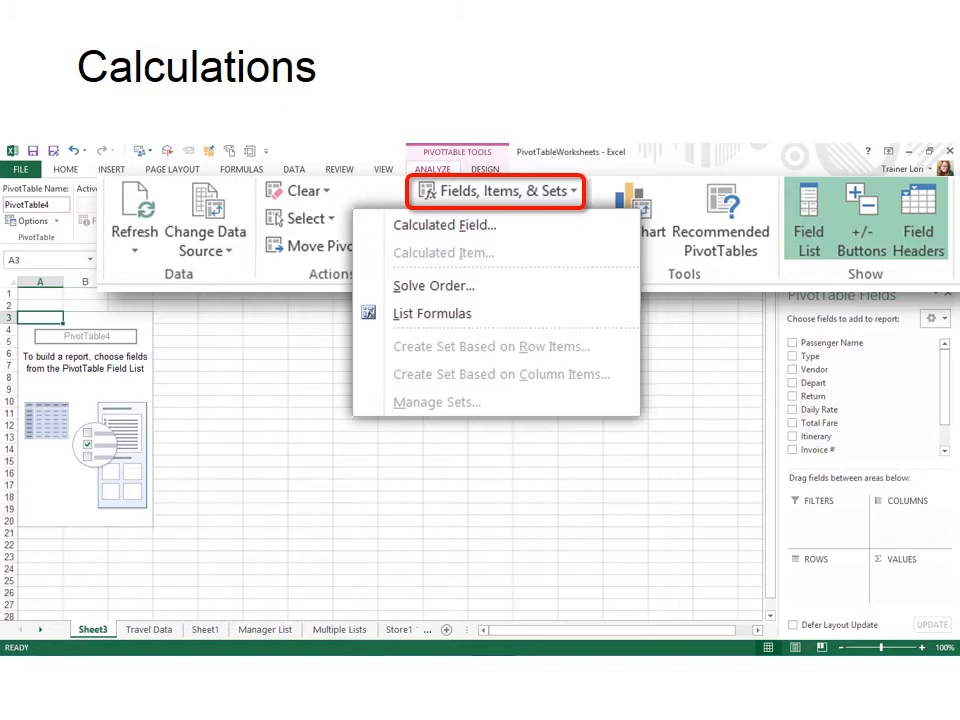
- Drop down the Fields, Items, & Sets menu of calculation commands
click(444, 224)
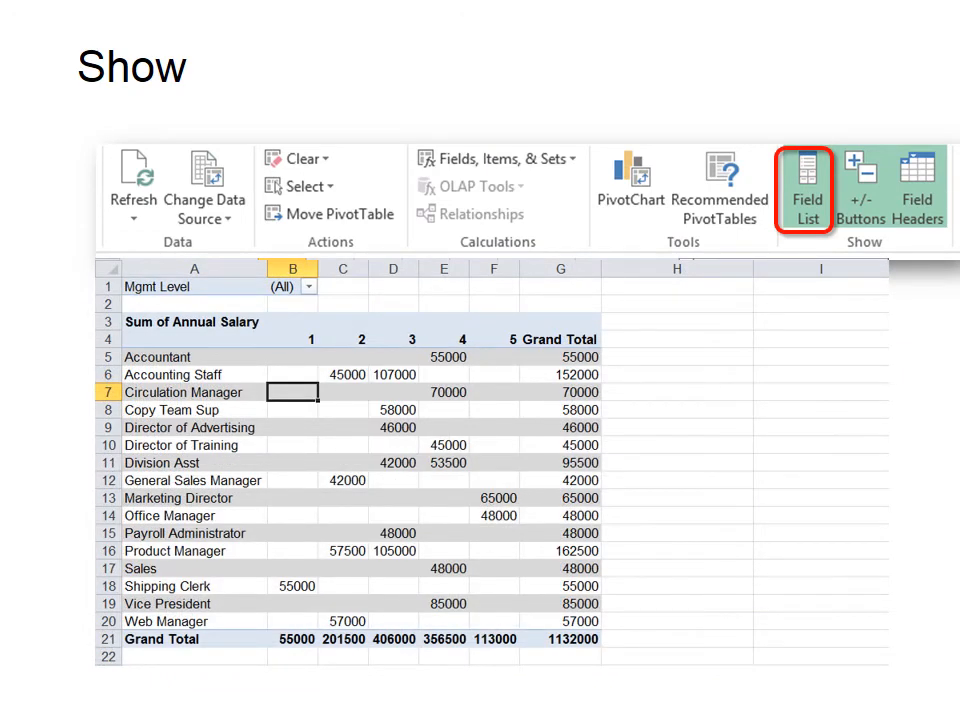
- Toggle the Field List and switch to Design over the salary-percentage pivot table
click(808, 190)
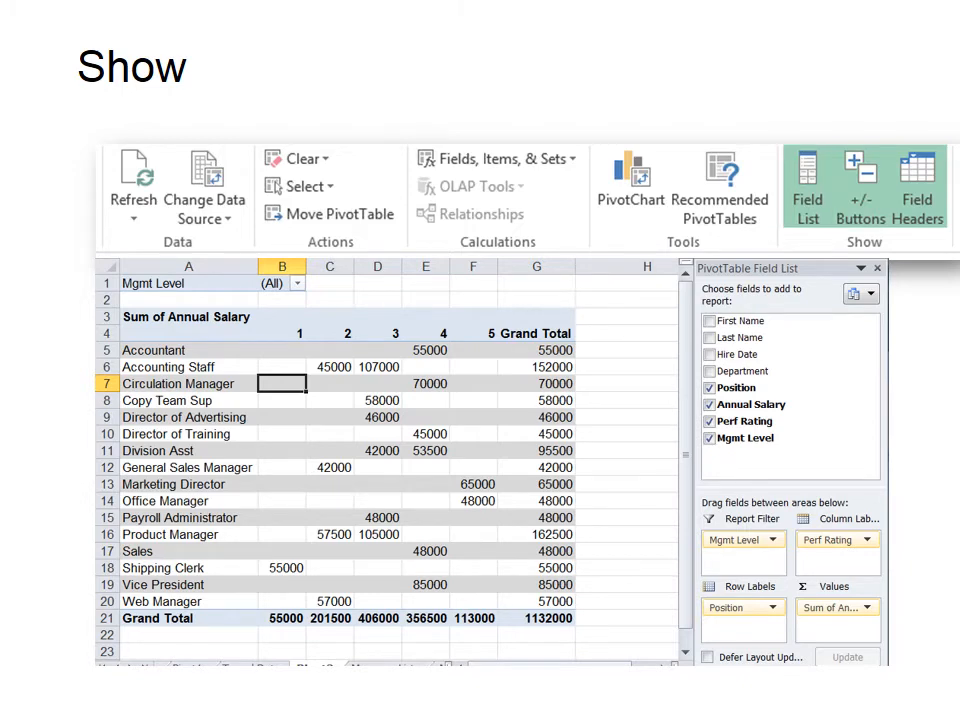
click(920, 188)
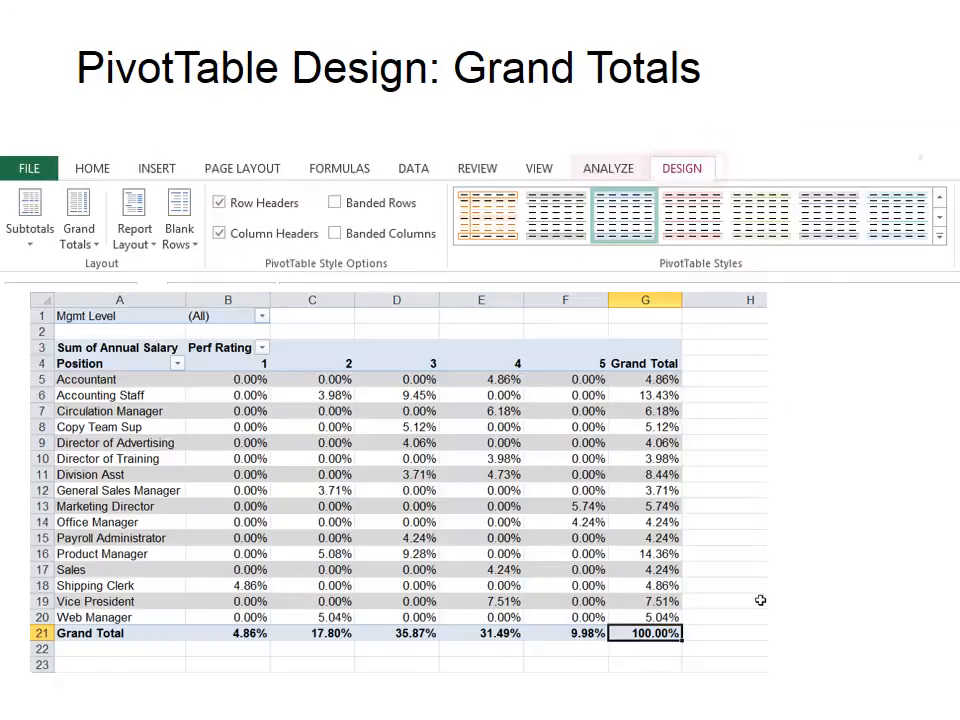
- Go to the travel expenses pivot totalling fares and invoices by car, airline and hotel vendors
click(682, 168)
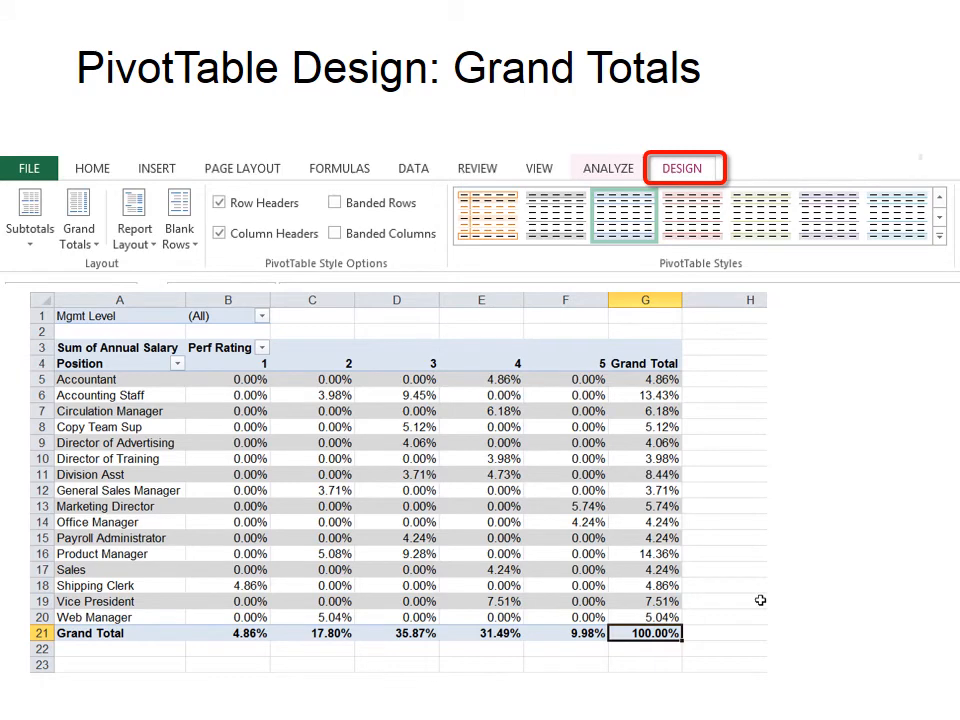
click(78, 216)
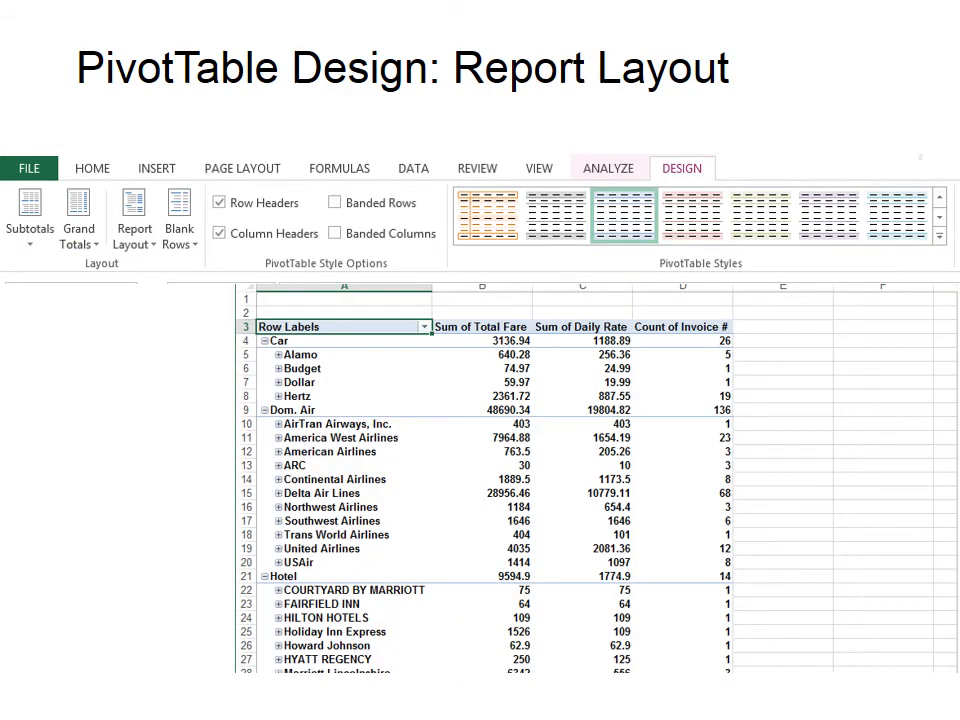
- Browse the Report Layout menu and return to the salary pivot with Banded Rows off
click(132, 212)
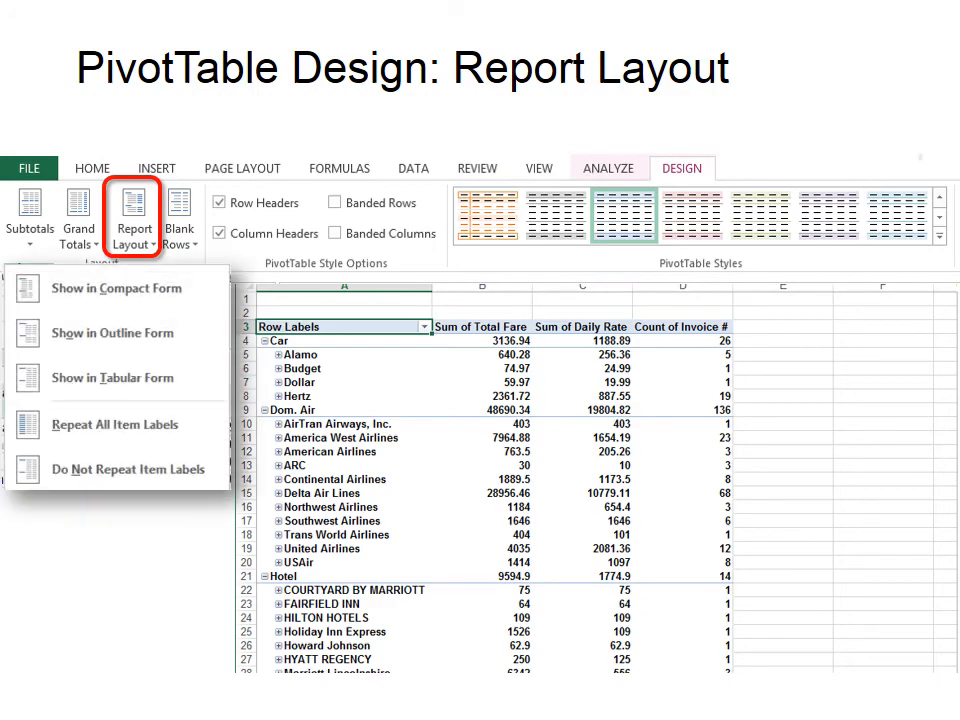
click(112, 376)
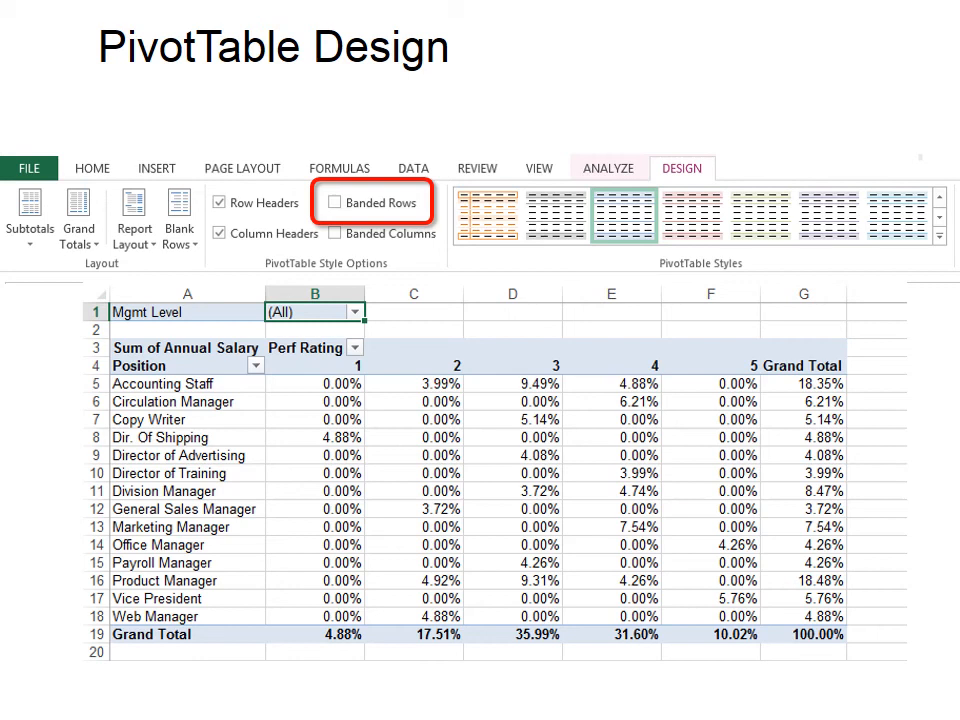
- Enable Banded Rows and choose New PivotTable Style from the expanded styles gallery
click(338, 204)
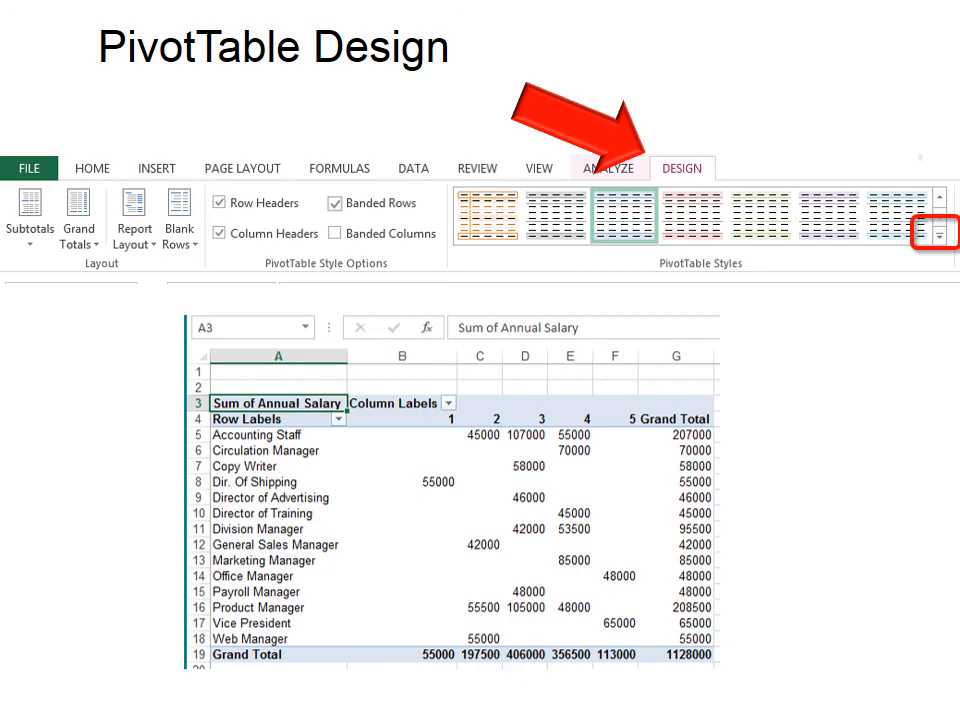
click(940, 216)
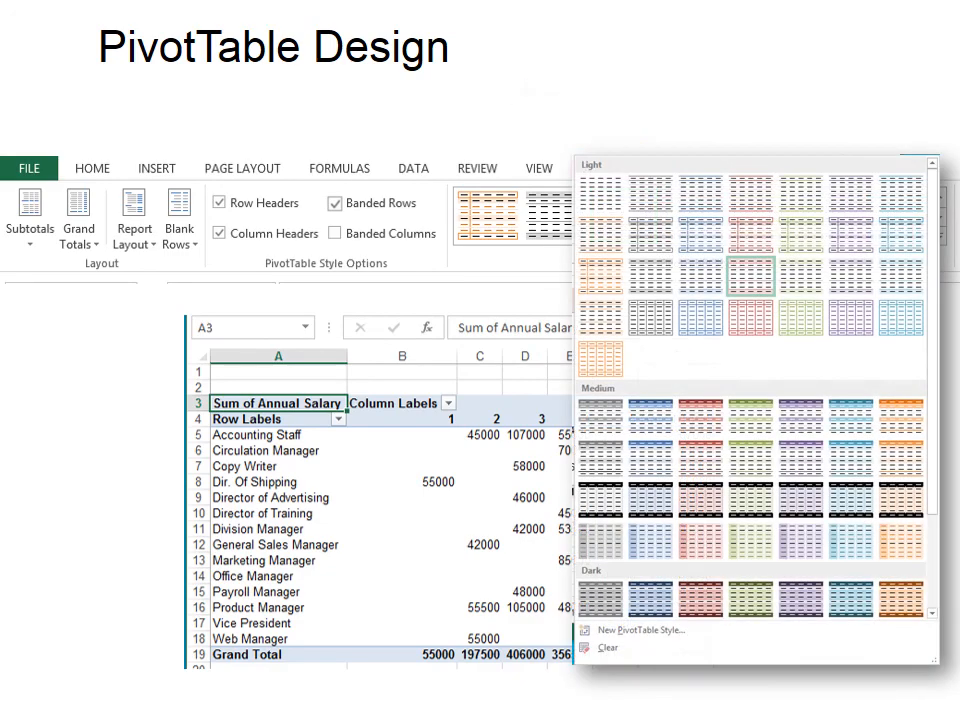
click(624, 632)
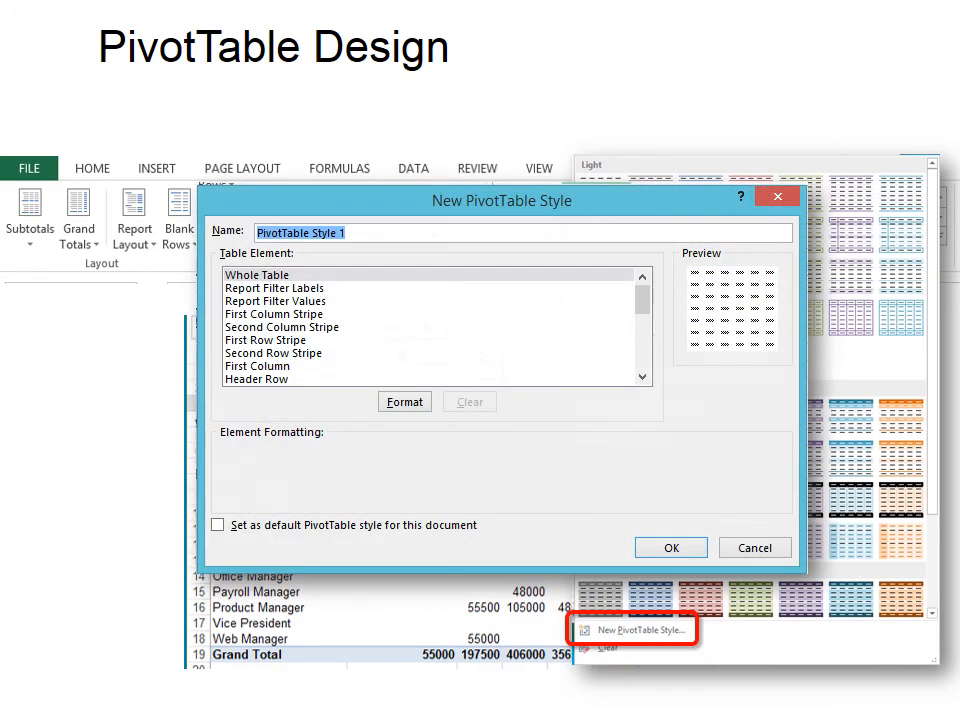